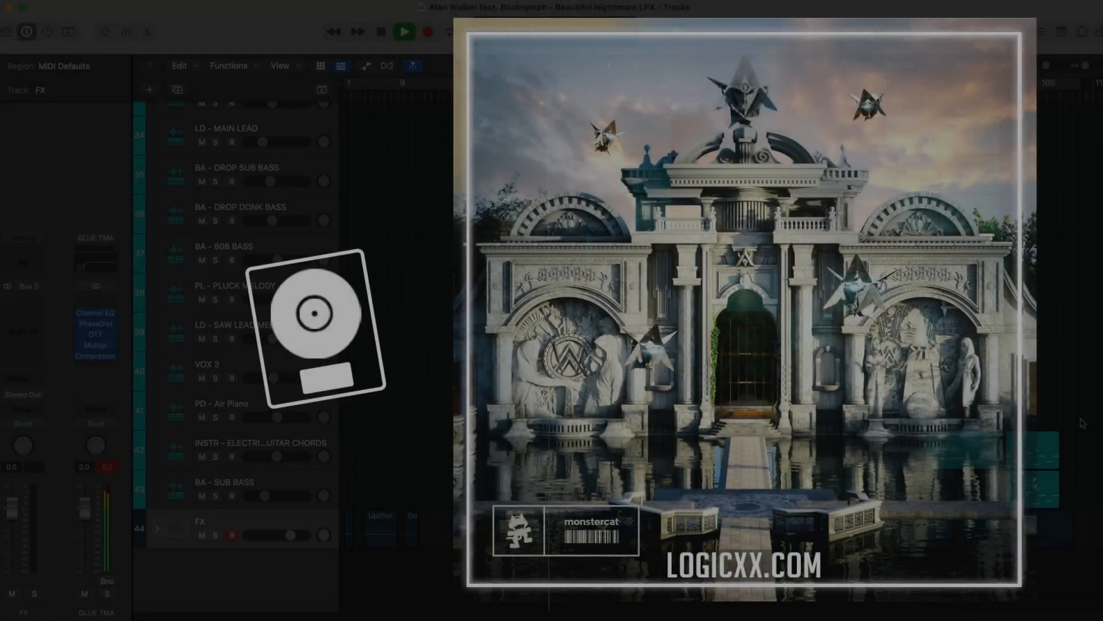
# Step: Inspect the VOX region's MIDI chord notes zoomed in, then hide the note view again
pyautogui.scroll(3)
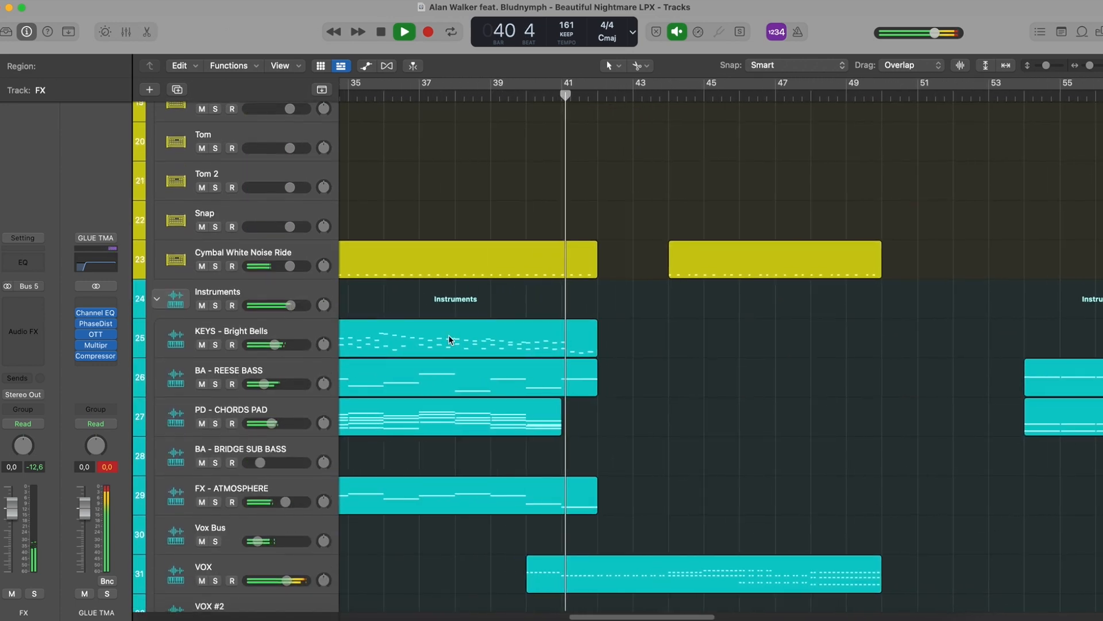
pyautogui.doubleClick(464, 338)
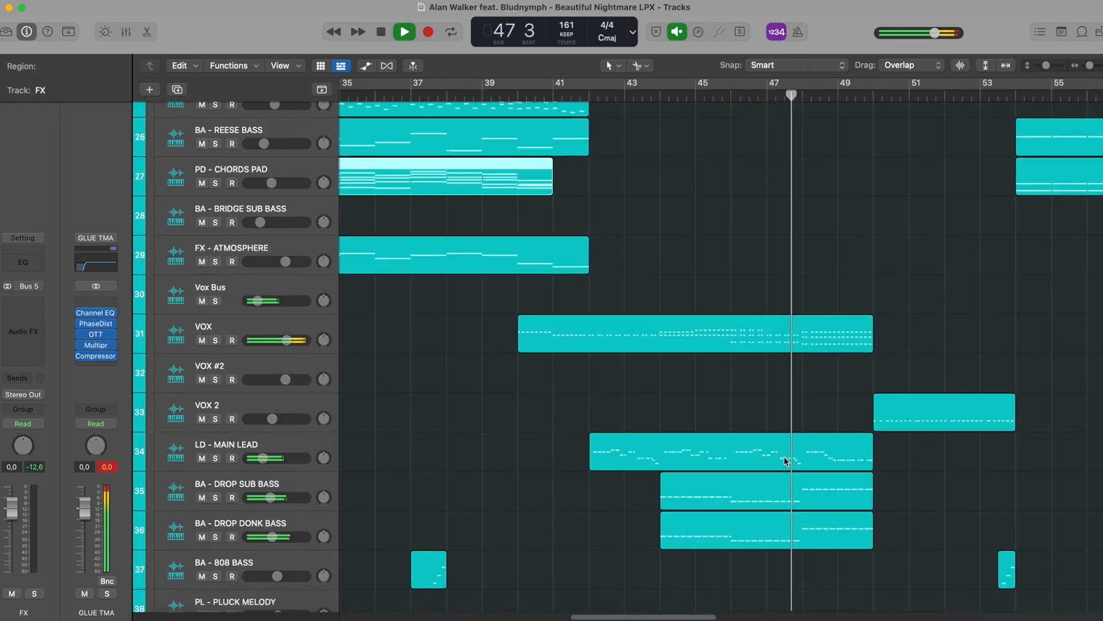
pyautogui.doubleClick(694, 333)
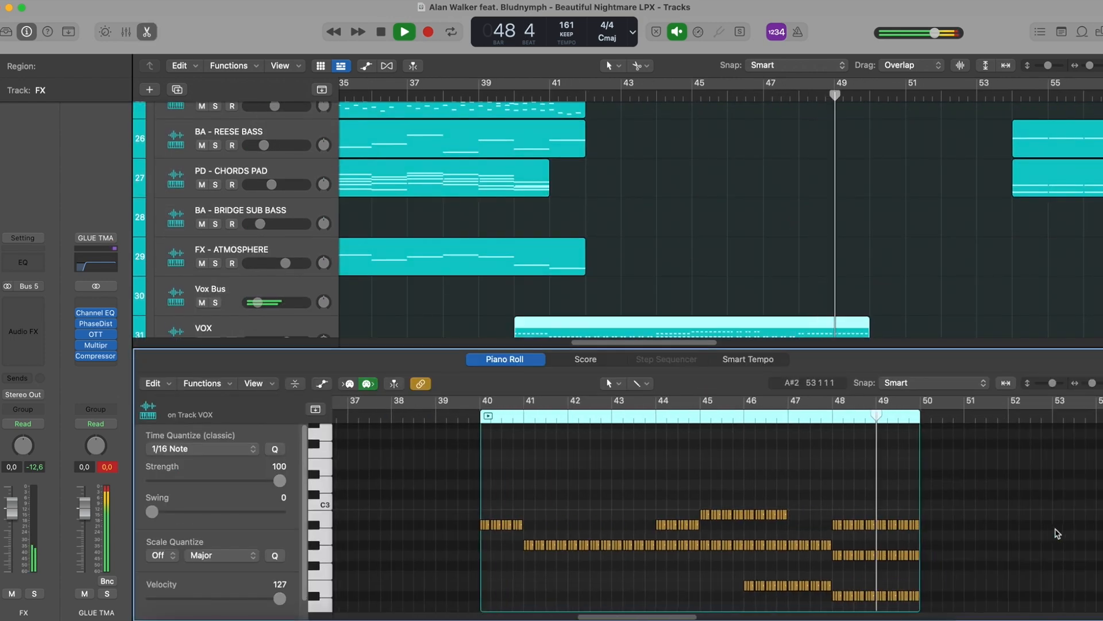
pyautogui.click(404, 32)
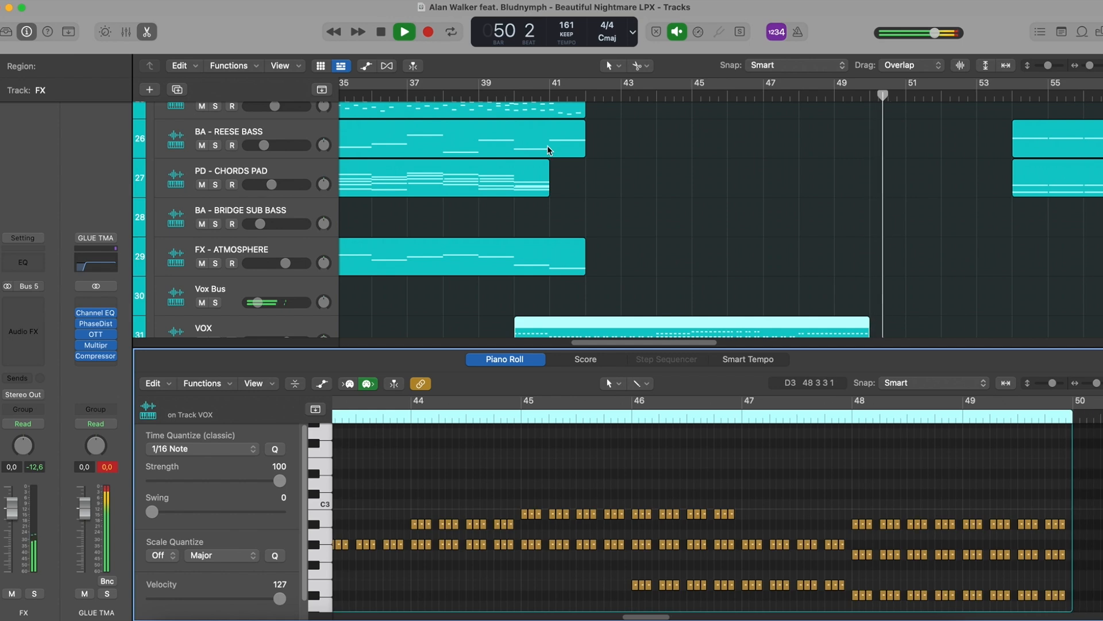
pyautogui.click(461, 138)
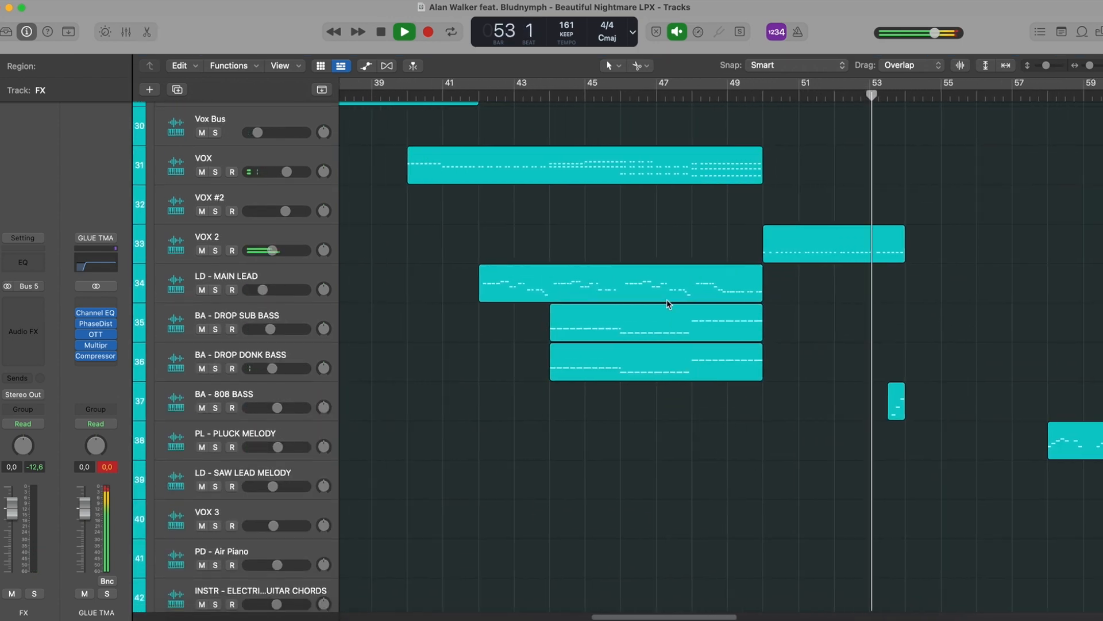
# Step: Reveal track automation across the whole arrangement and scroll up to the top tracks
pyautogui.doubleClick(620, 283)
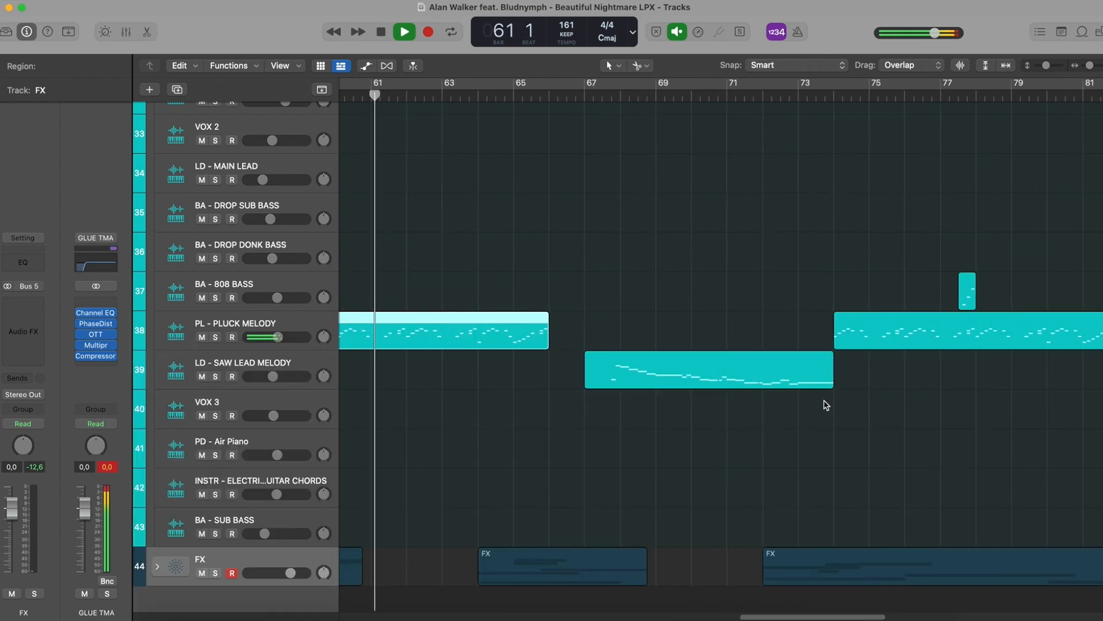
pyautogui.doubleClick(708, 369)
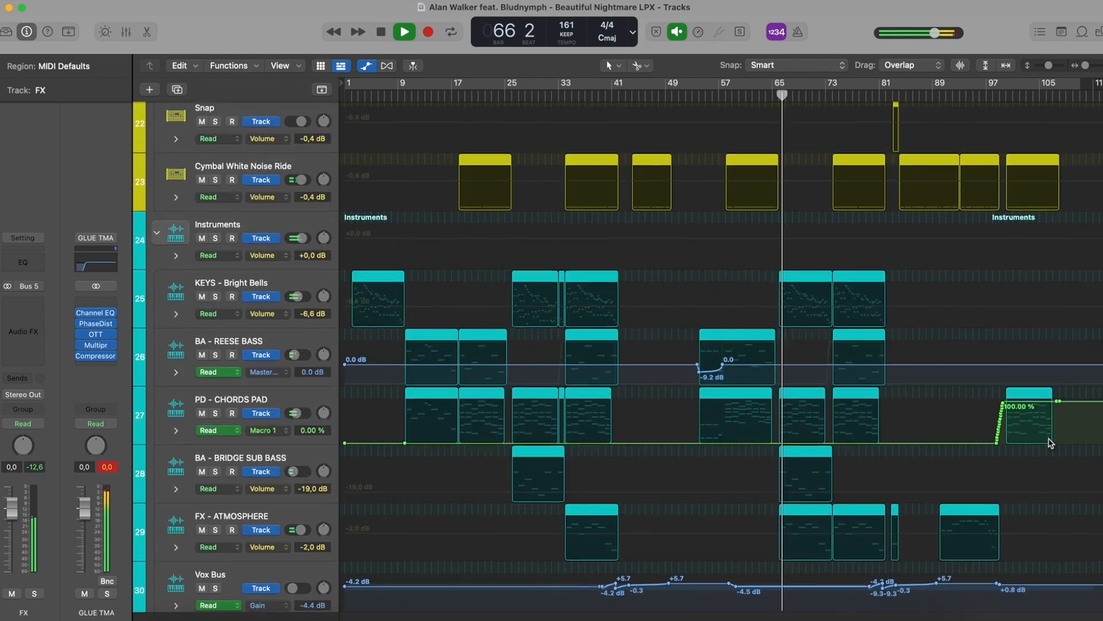
pyautogui.scroll(3)
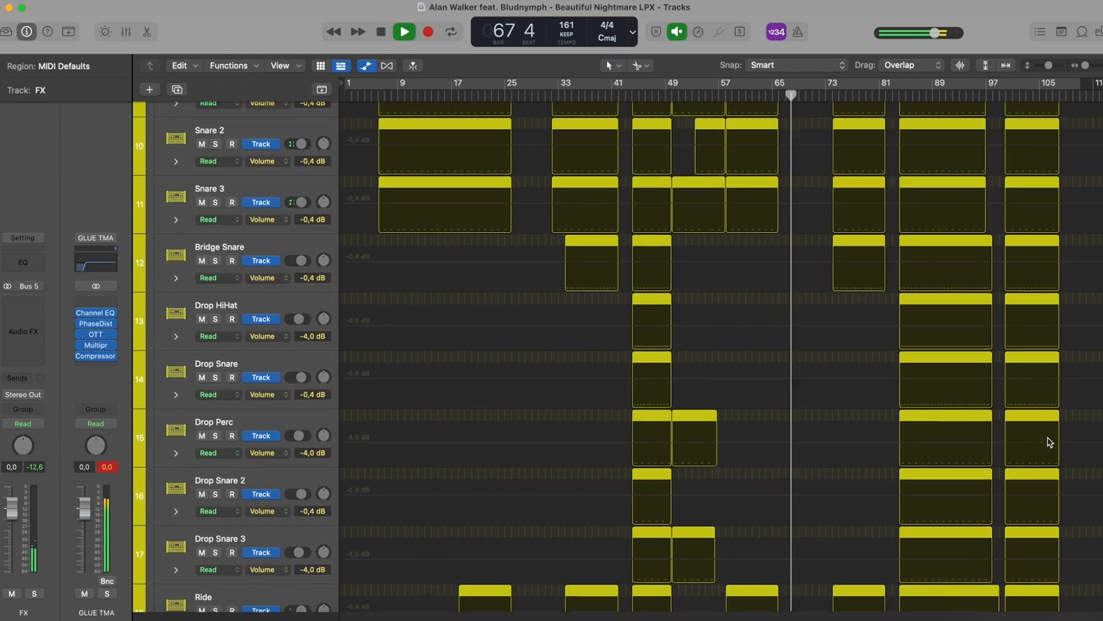
pyautogui.scroll(3)
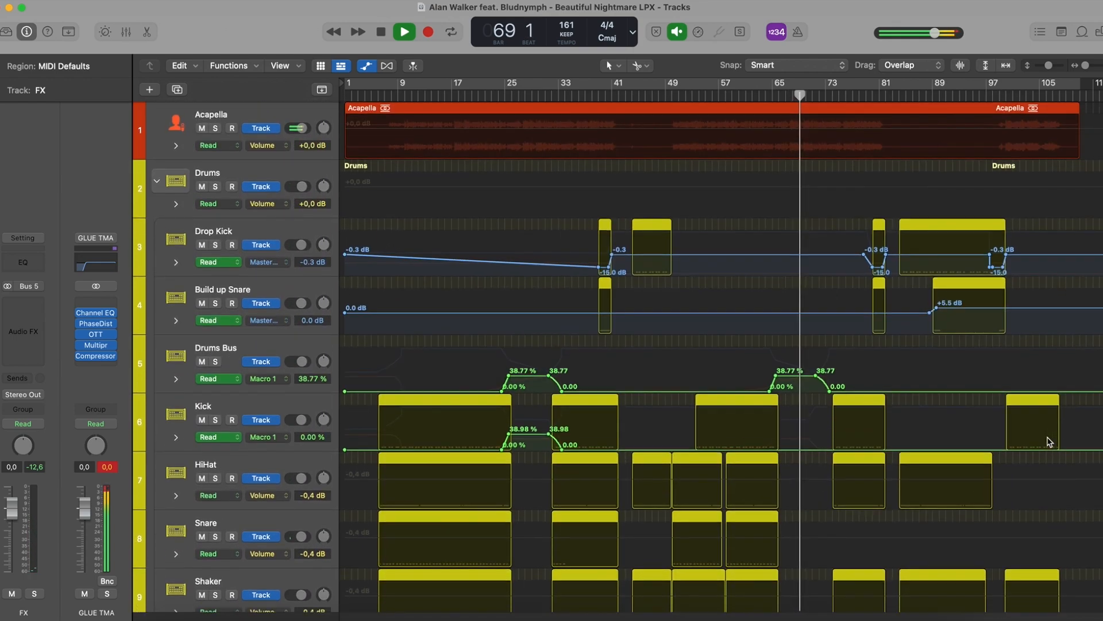
# Step: Show the mixer with all channel strips and their plugin inserts, closing the Compressor window
pyautogui.click(125, 33)
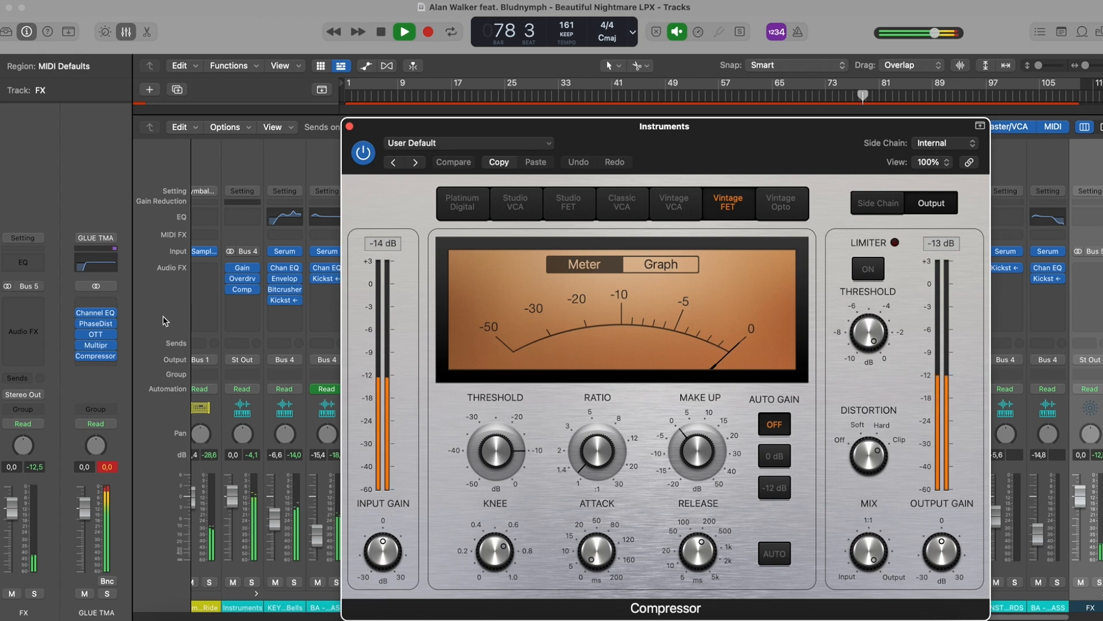
pyautogui.click(350, 126)
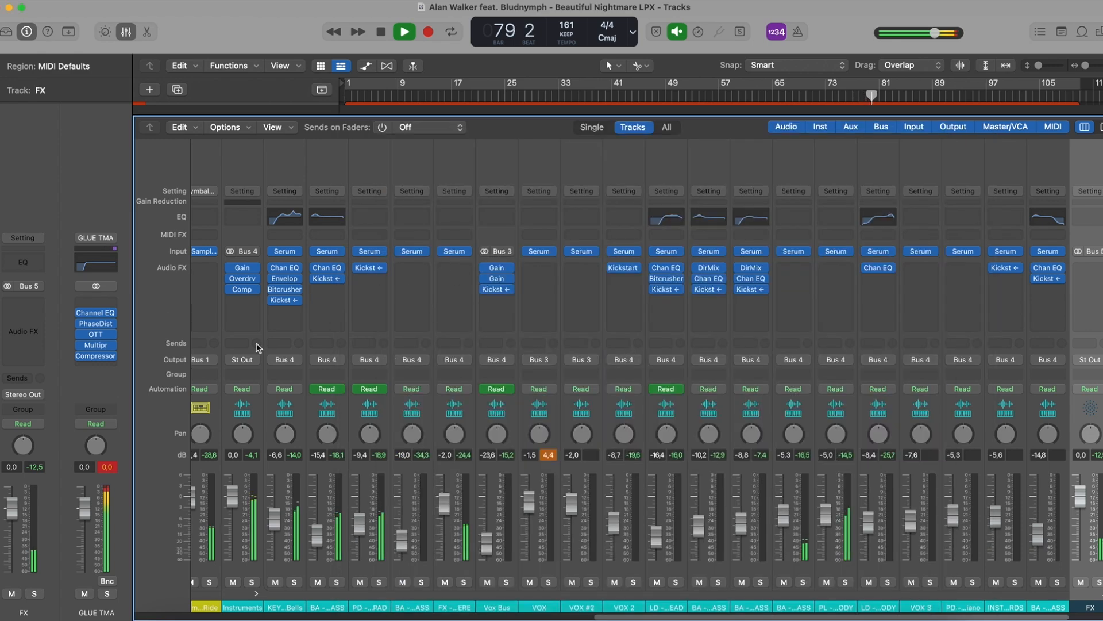